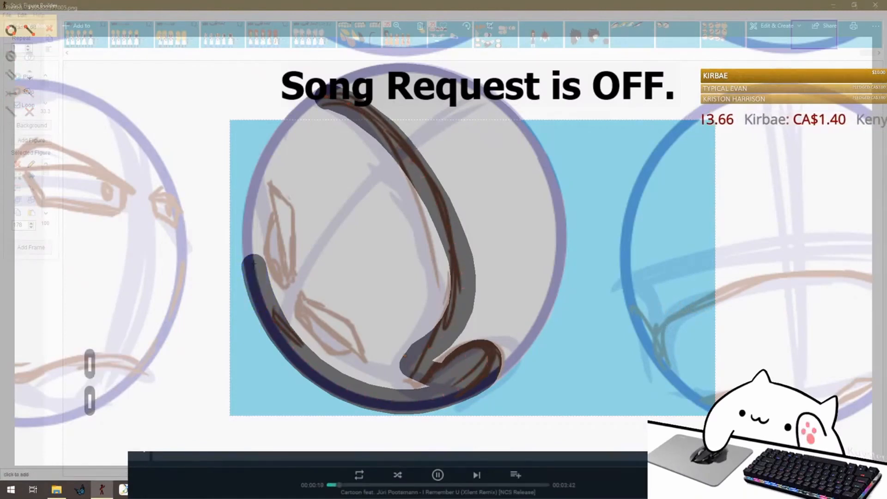
Step: Outline the face silhouette of the tilted head sketch and fill it grey
click(254, 263)
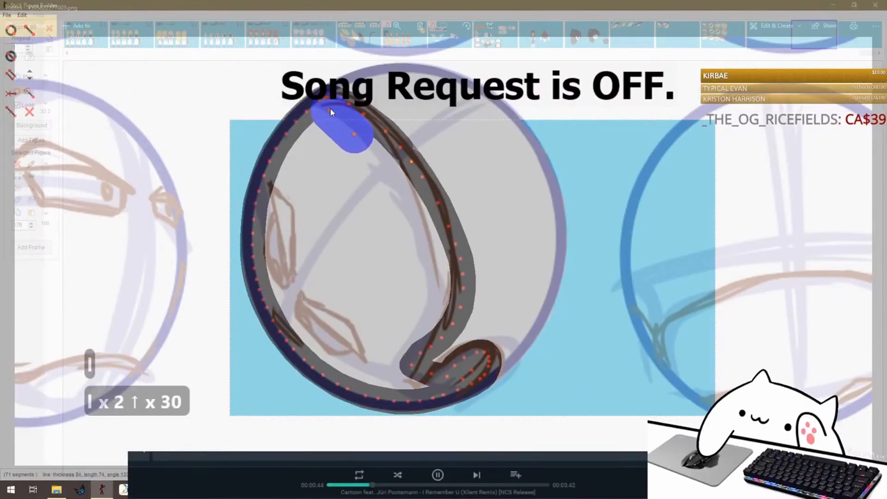
key(ctrl+e)
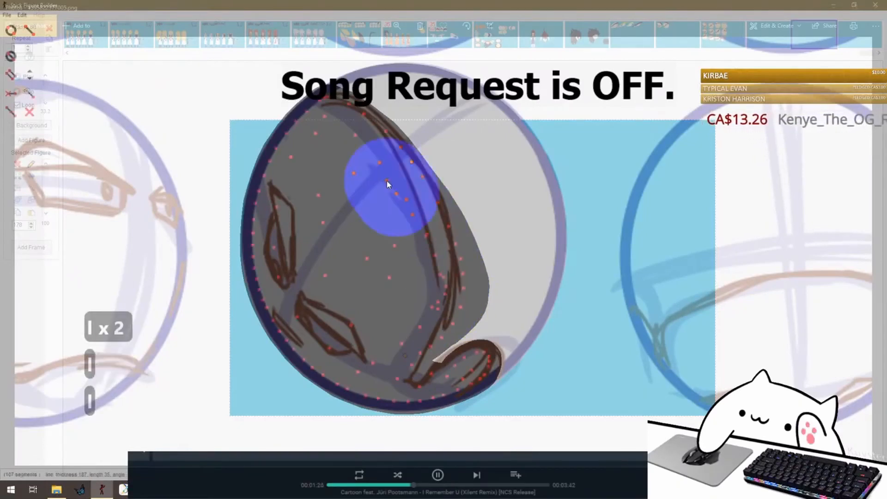
mouse_move(420, 260)
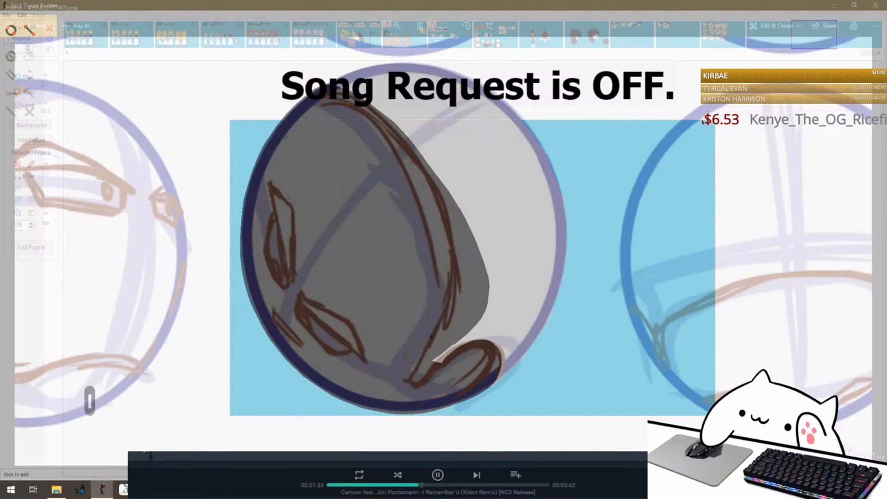
Step: Add the face shape as a named figure and bring up its colour chooser
click(424, 339)
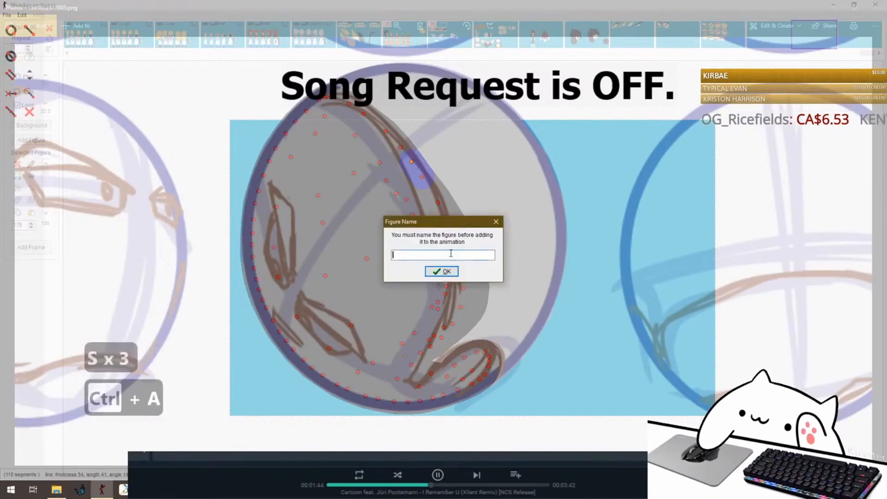
click(441, 270)
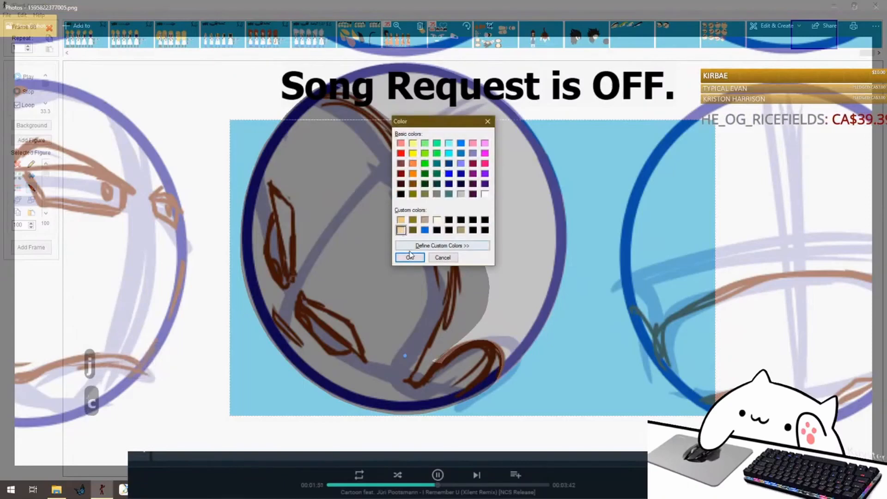
Step: Colour the face peach and build dark filled upper-eyelid shapes over both eyes
click(409, 258)
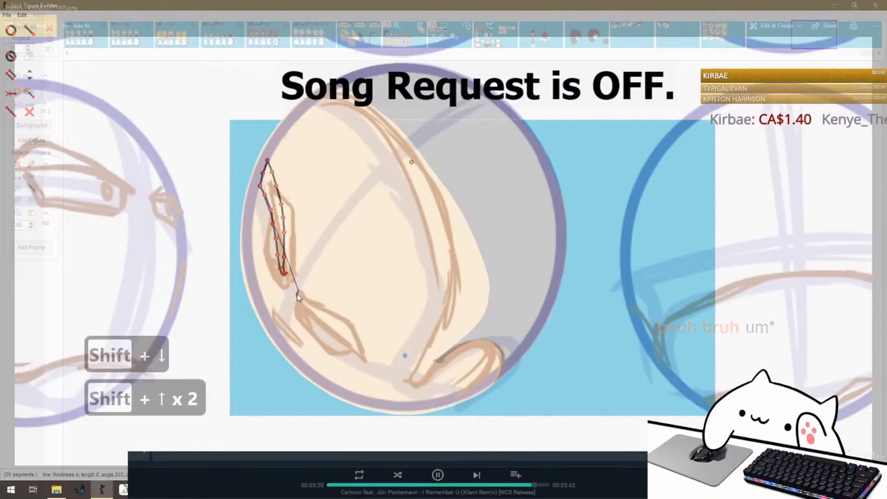
key(down)
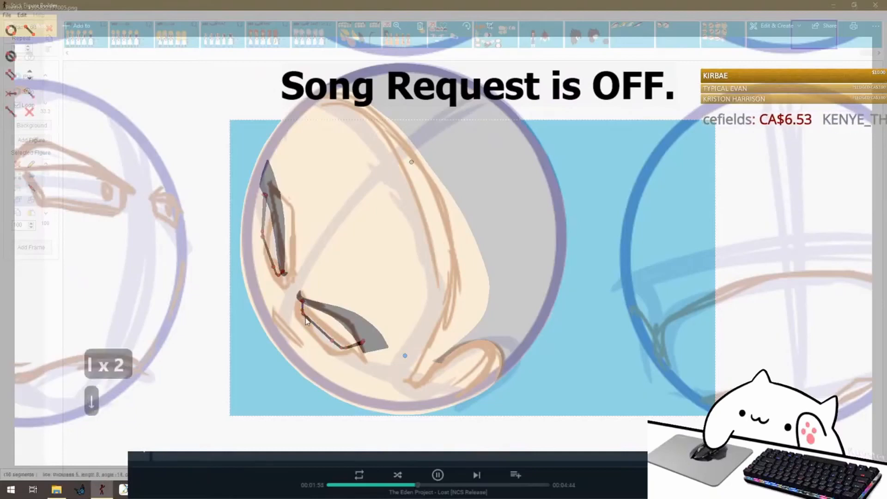
Step: Copy the golden iris figure into the second eye so both eyes have irises
click(305, 316)
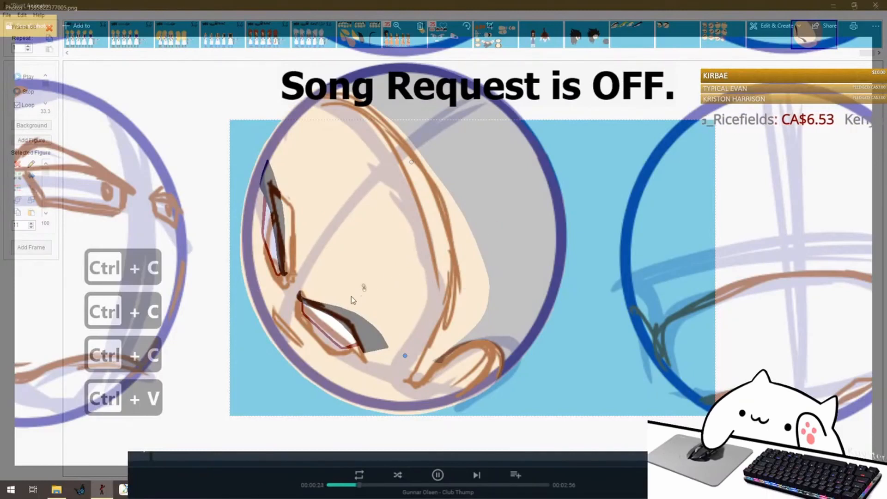
key(ctrl+v)
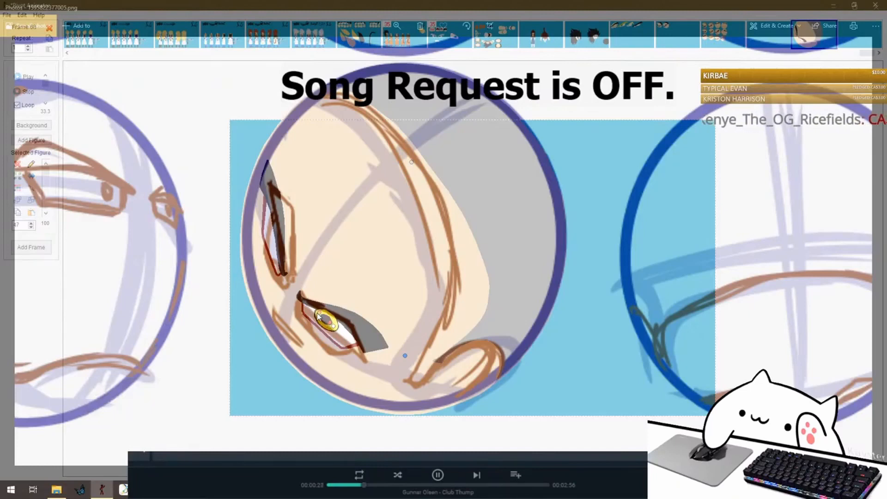
key(shift+up)
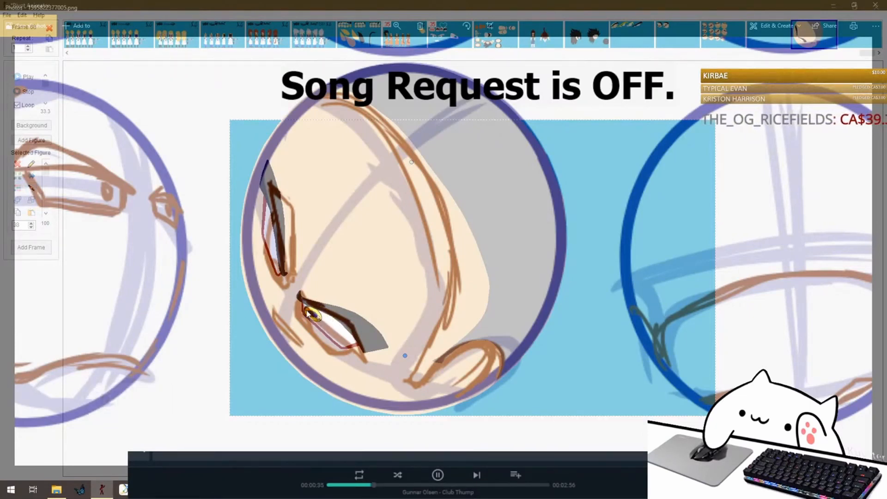
key(ctrl+d)
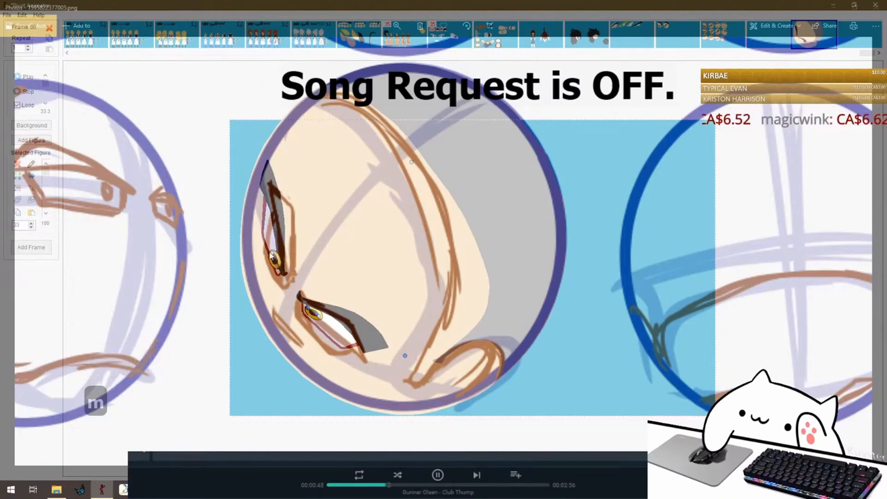
Step: Build thick dark filled outline shapes around both eyes, joined across the nose bridge
key(shift+up)
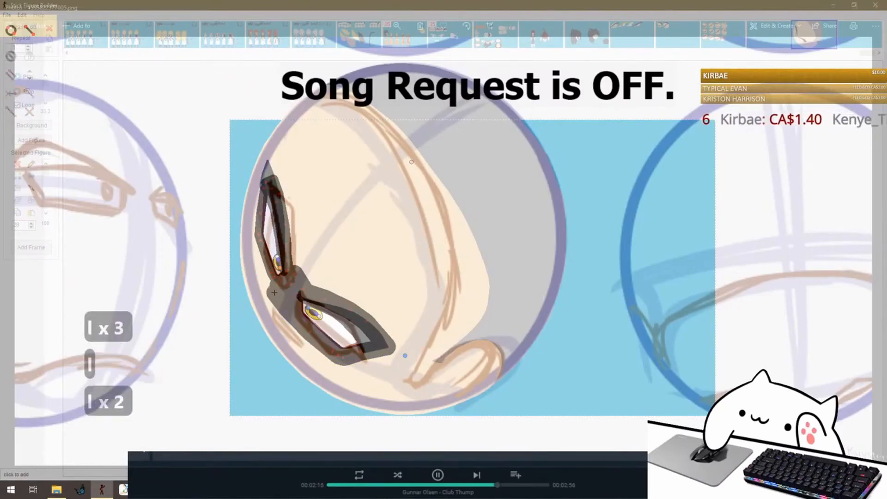
Step: Add the eye-outline shapes as a named figure and paste the head into the sheet
click(261, 267)
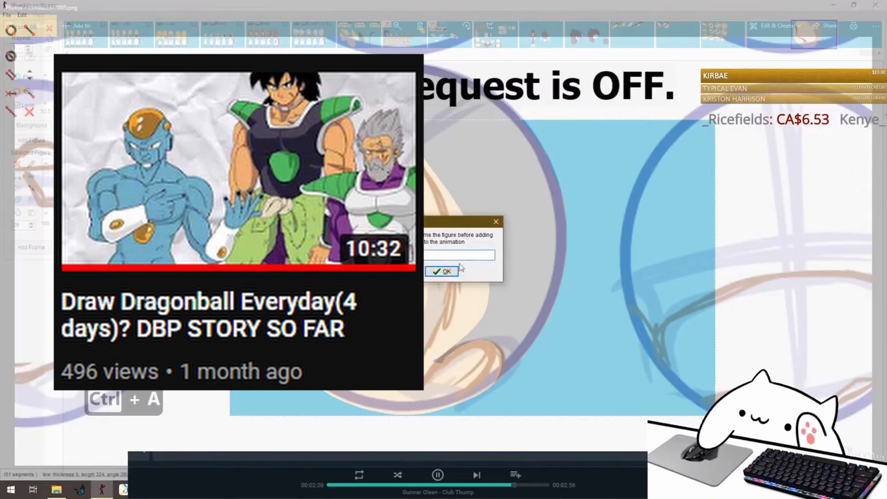
click(442, 270)
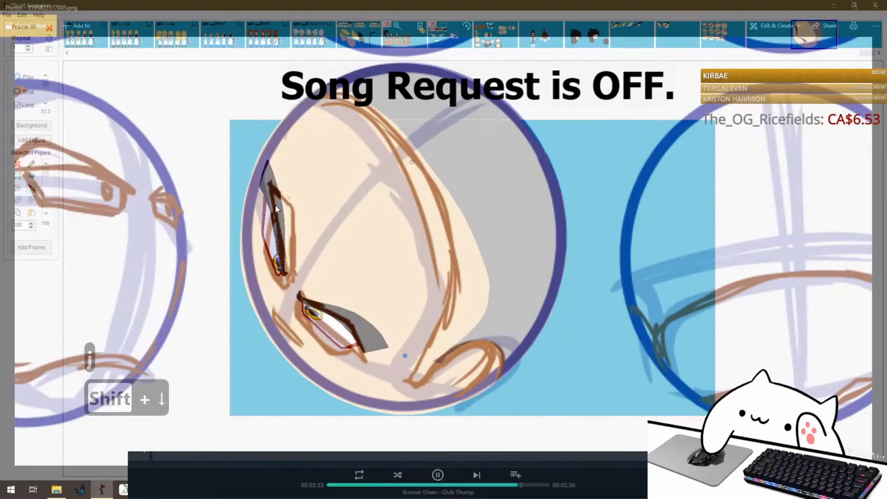
key(ctrl+v)
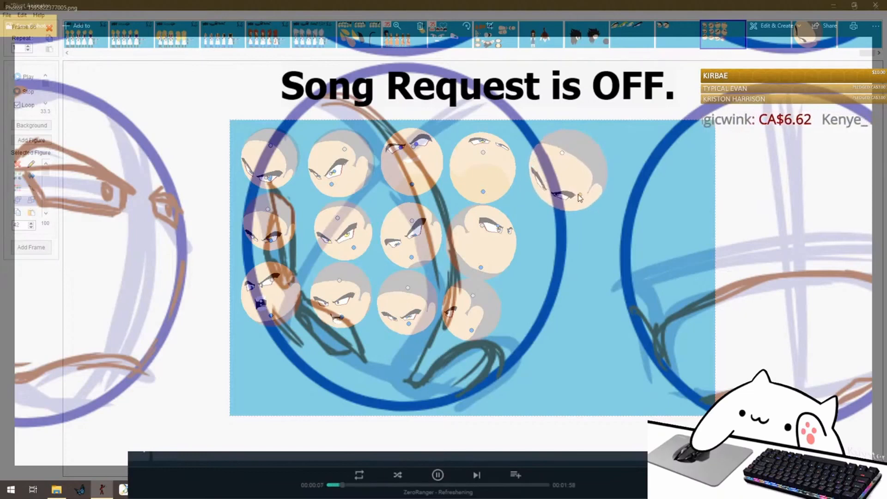
Step: Save the head sheet, then select everything on the frame and delete it
key(ctrl+s)
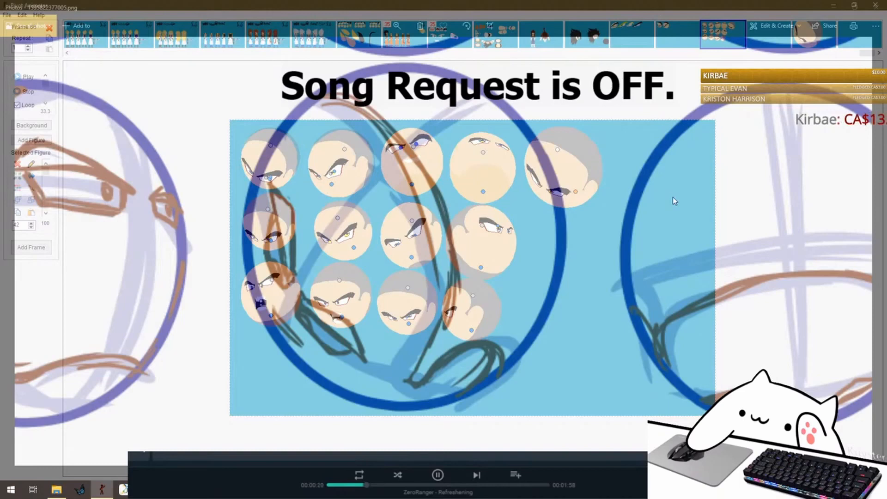
key(ctrl+a)
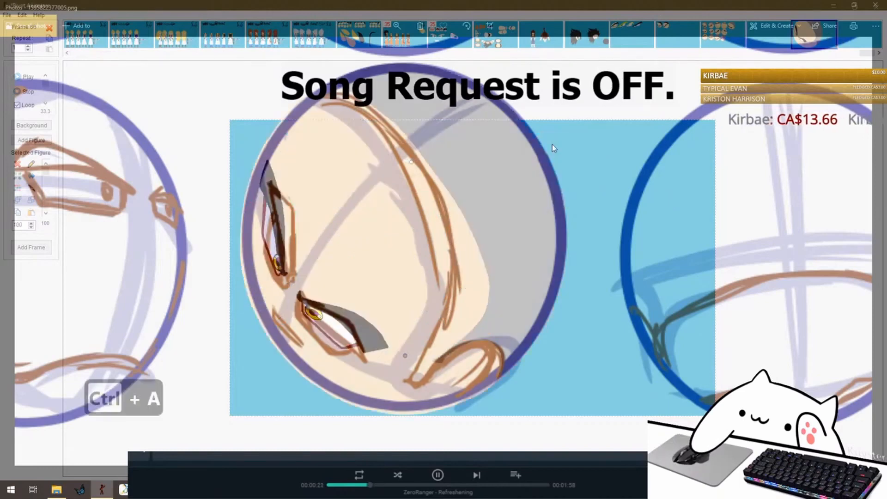
key(delete)
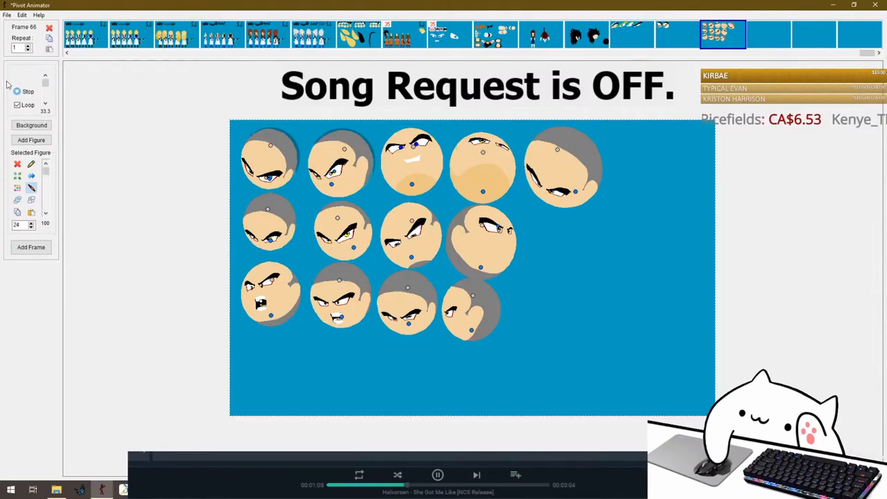
Step: Step past the last head-sheet frame and load the running blond figure animation
click(27, 91)
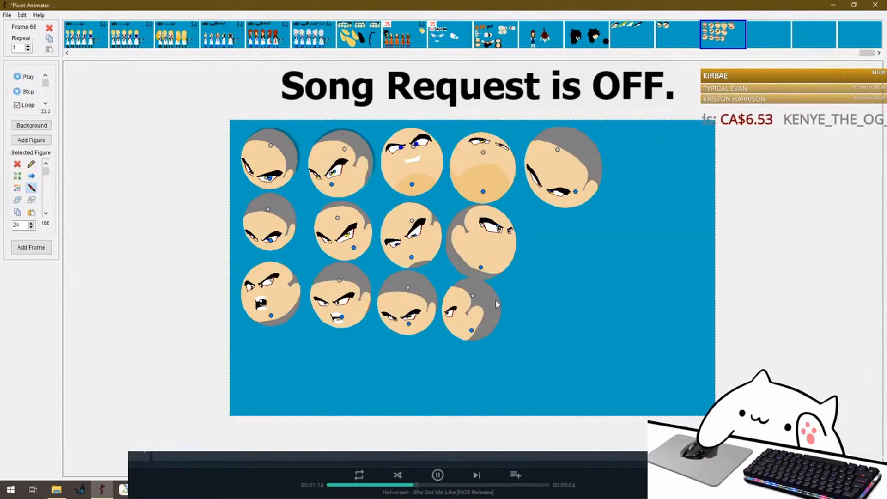
mouse_move(472, 336)
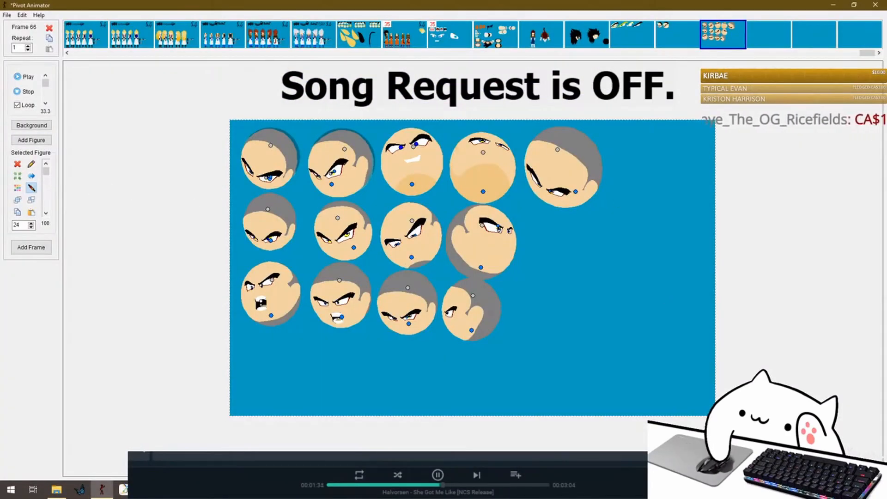
click(768, 34)
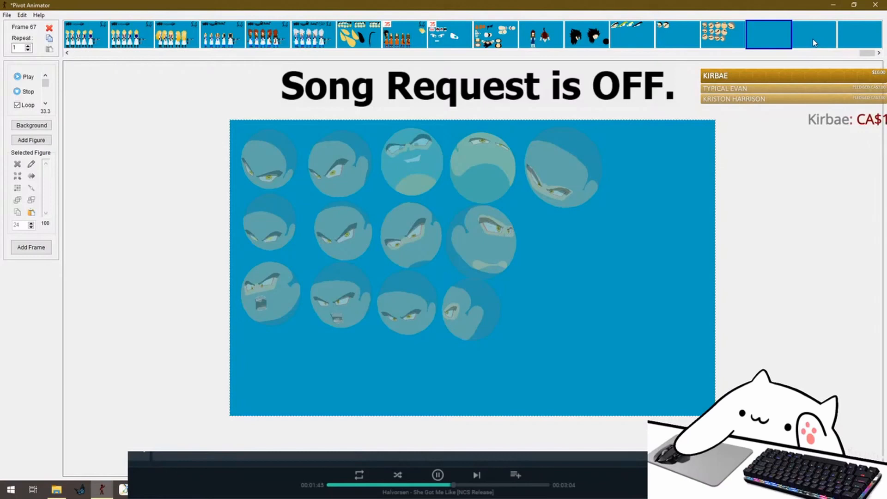
click(814, 34)
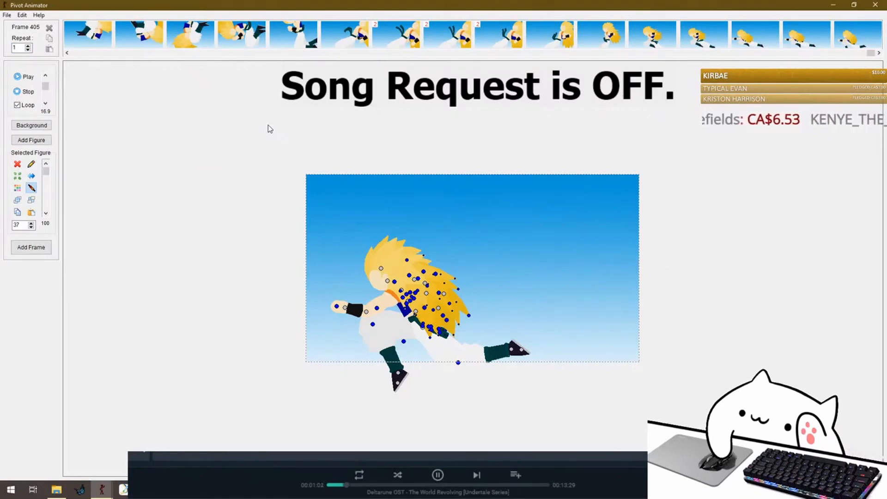
mouse_move(109, 446)
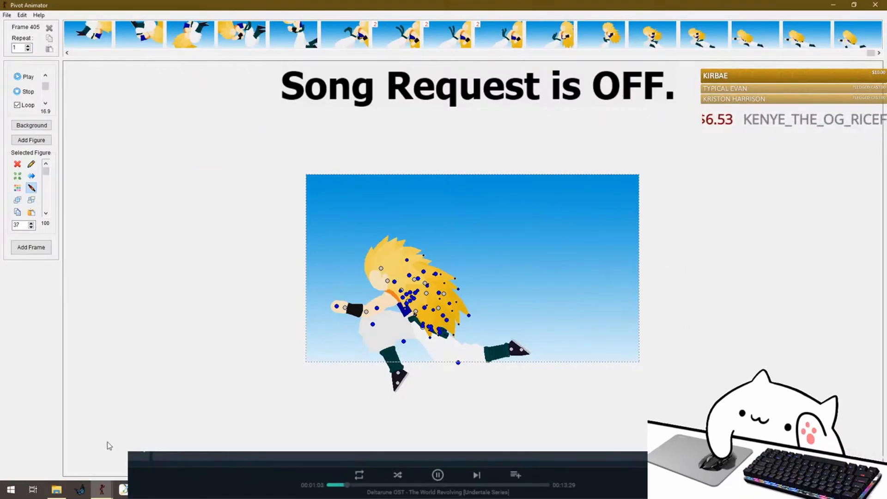
Step: Switch from Pivot over to the TVPaint rough animation project
right_click(100, 490)
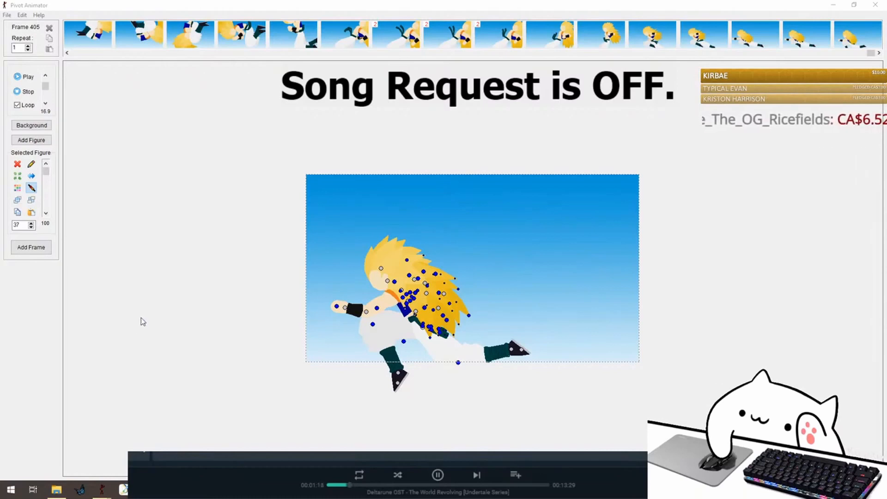
click(78, 490)
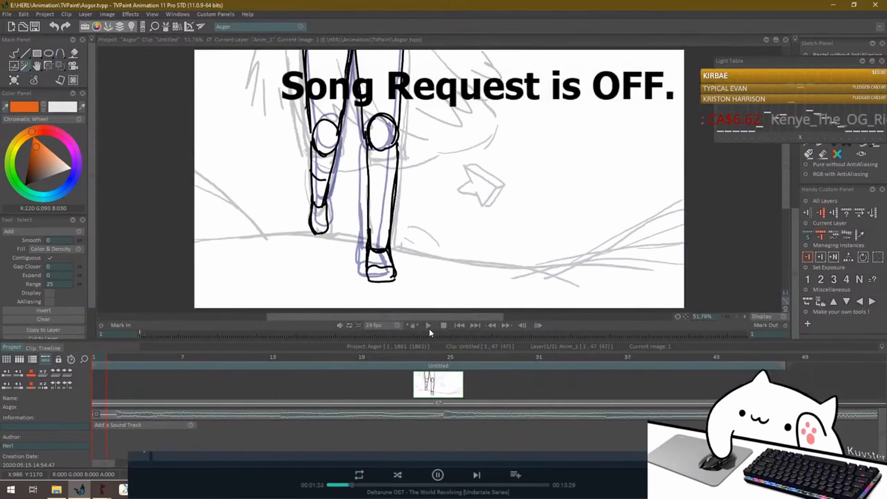
mouse_move(428, 325)
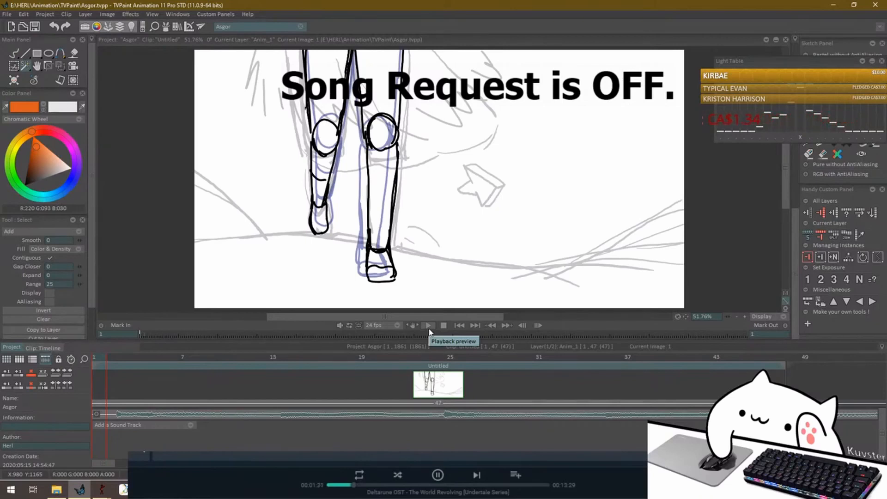
Step: Play the rough walking-legs preview and move the timeline to a later blank frame
click(427, 325)
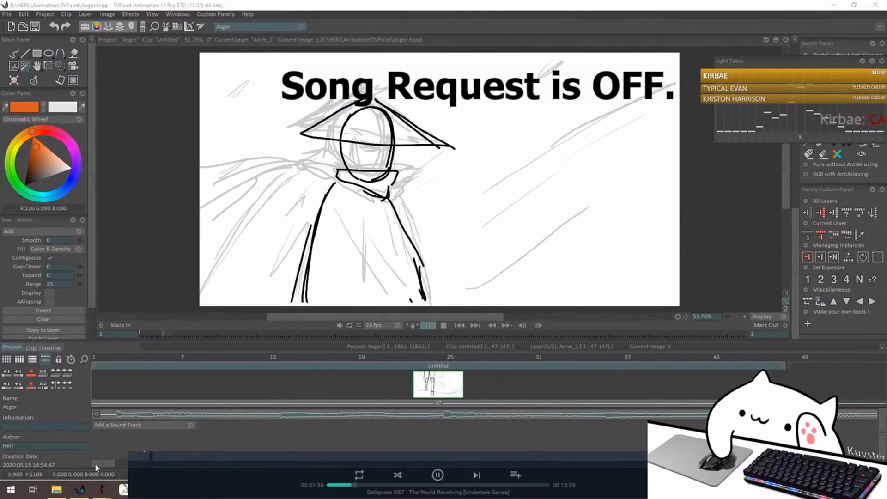
click(437, 475)
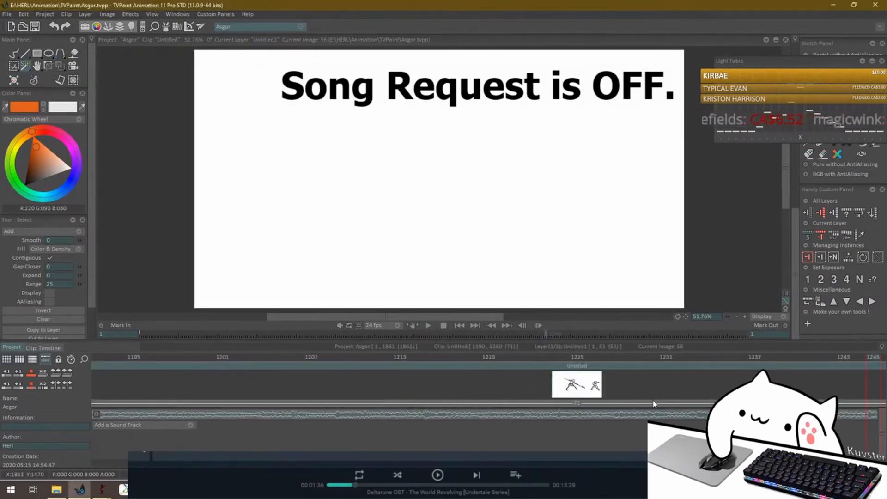
Step: Scroll to the later Untitled clip of two figures clashing and play it
scroll(right, 3)
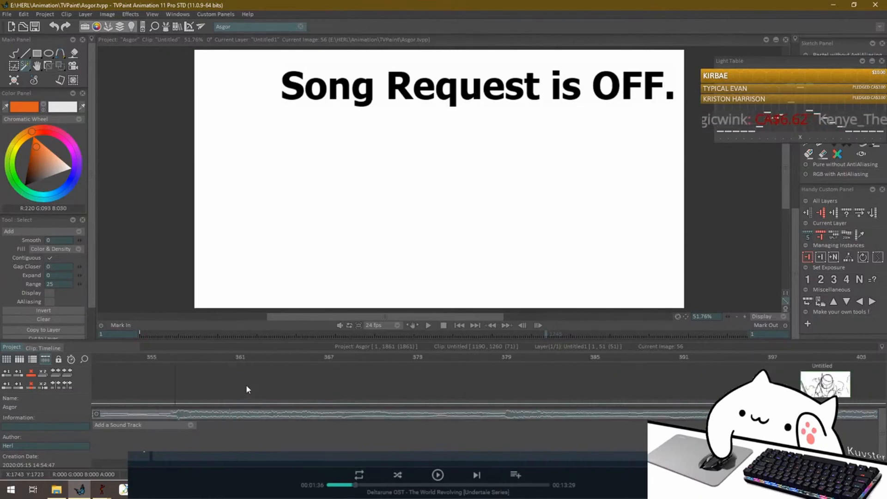
scroll(right, 3)
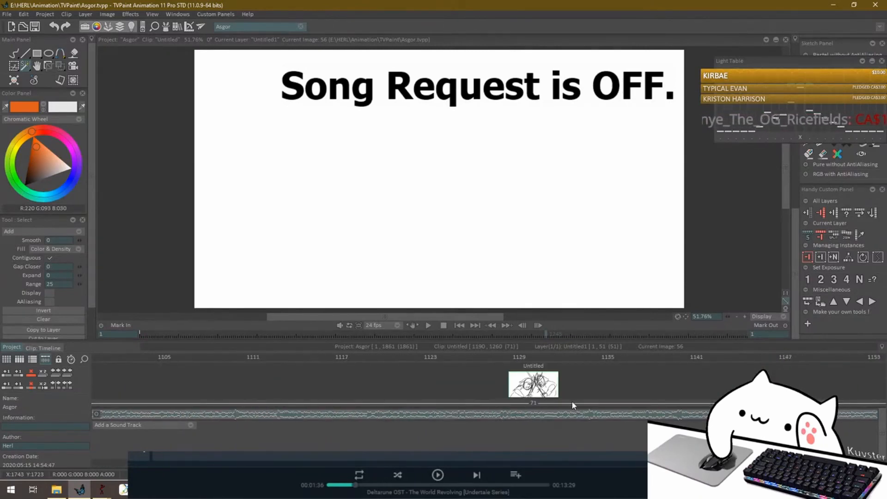
click(443, 356)
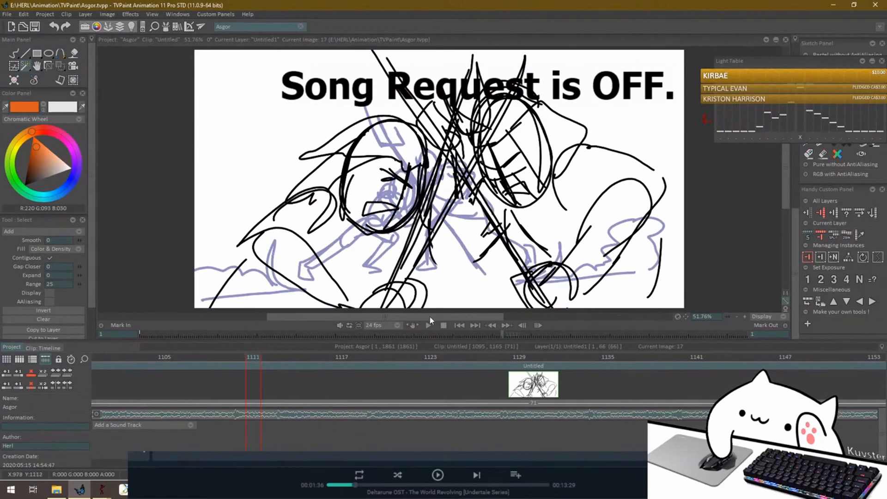
click(427, 324)
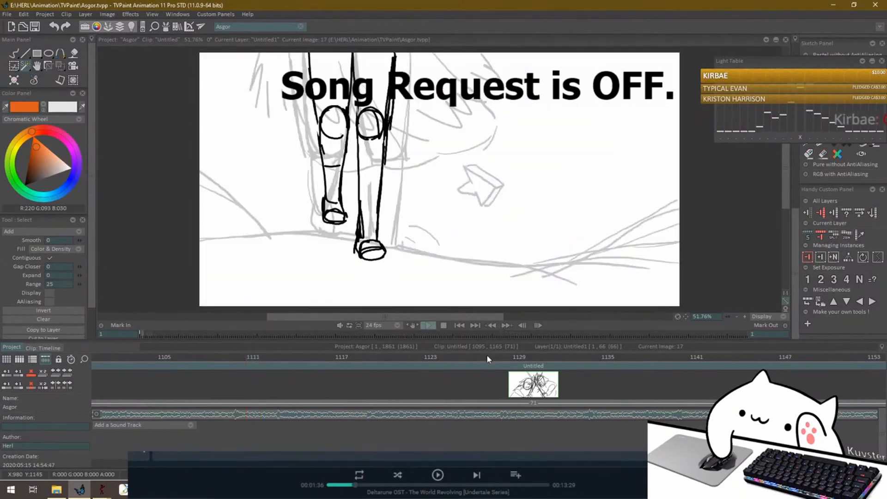